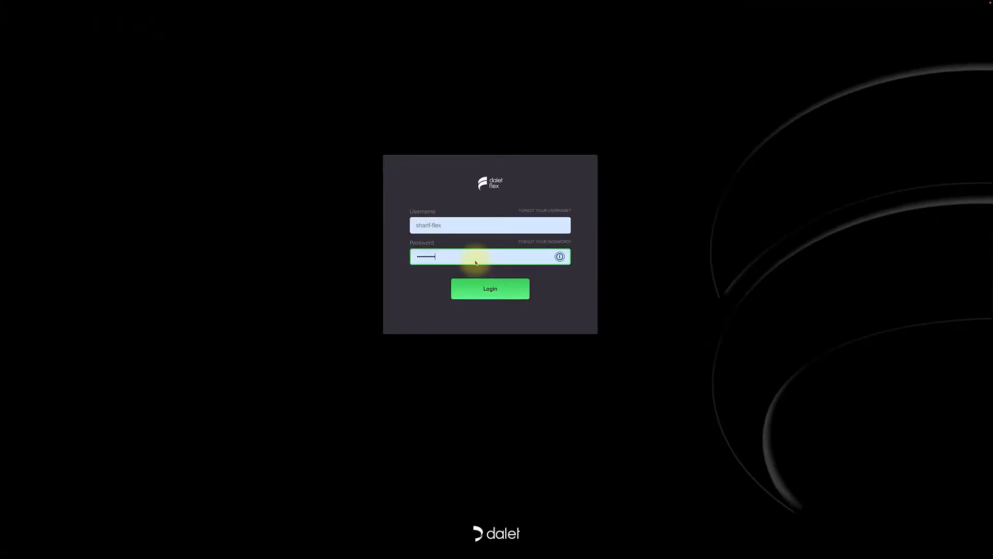
# - Sign in to Dalet Flex with the entered username and password
pyautogui.click(490, 288)
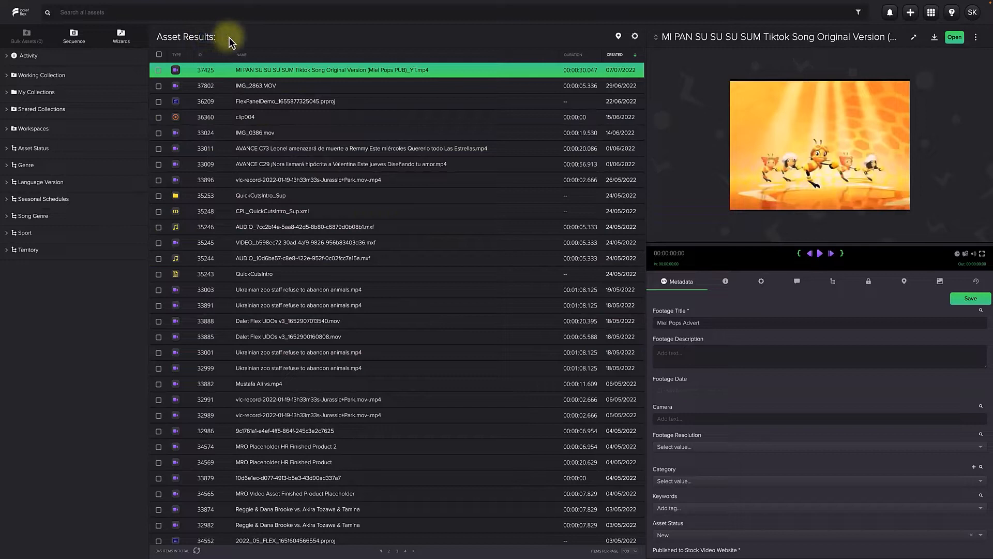
pyautogui.moveTo(28, 250)
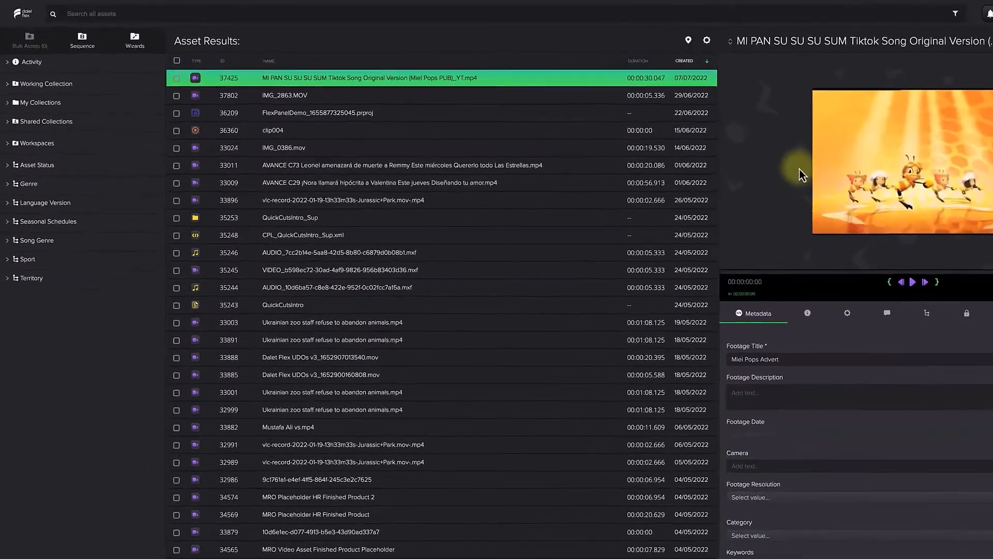
pyautogui.click(190, 14)
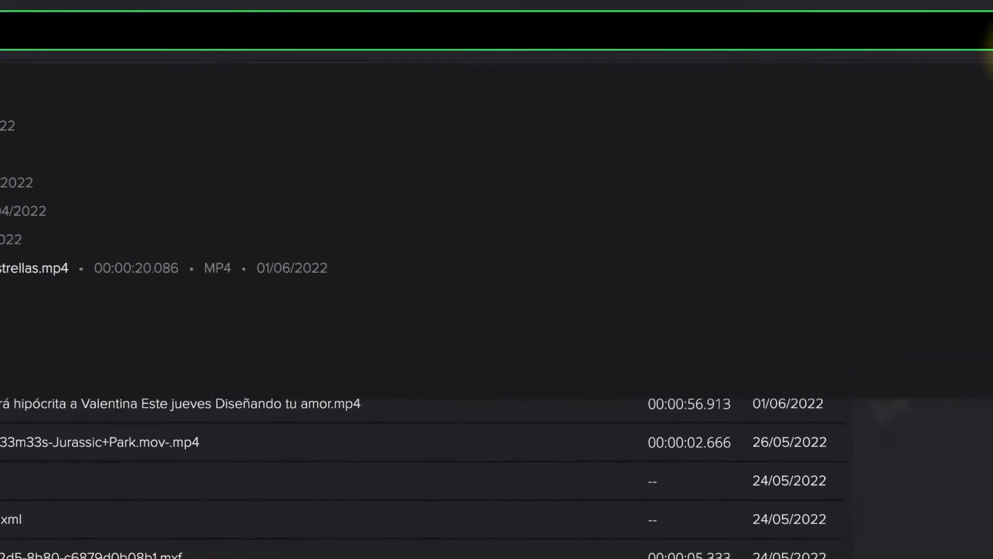
pyautogui.click(649, 45)
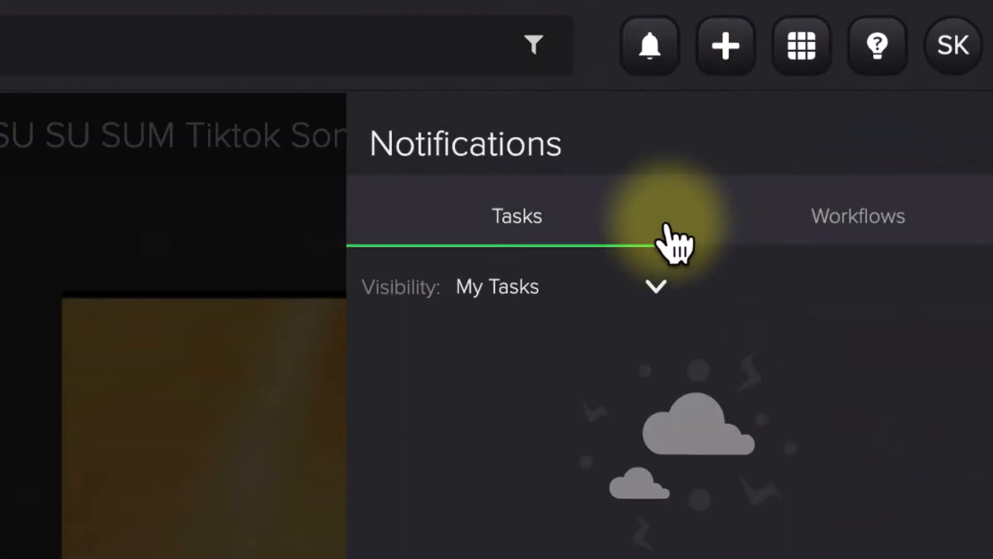
pyautogui.click(800, 45)
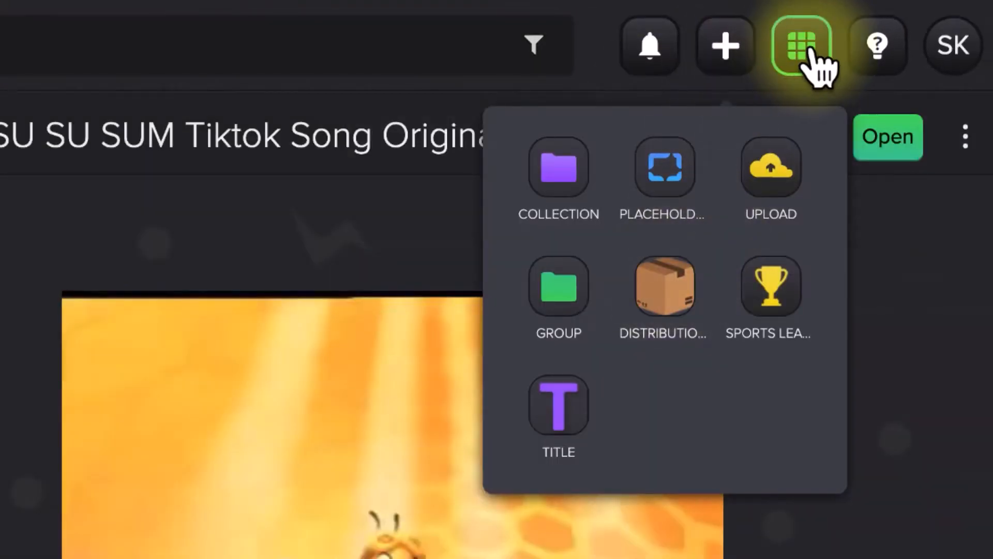
pyautogui.click(800, 46)
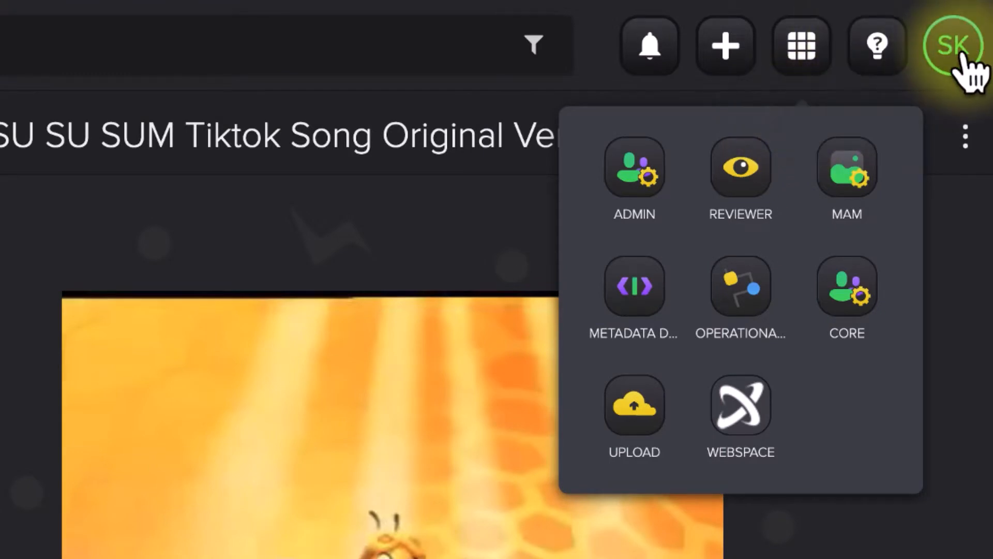
pyautogui.click(800, 46)
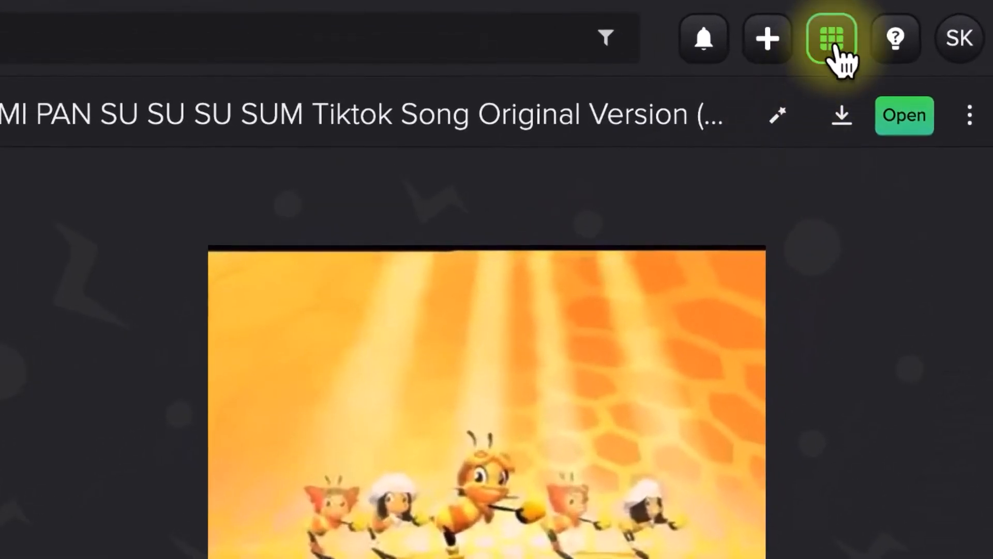
# - Launch the UPLOAD app from the Flex applications grid
pyautogui.click(831, 38)
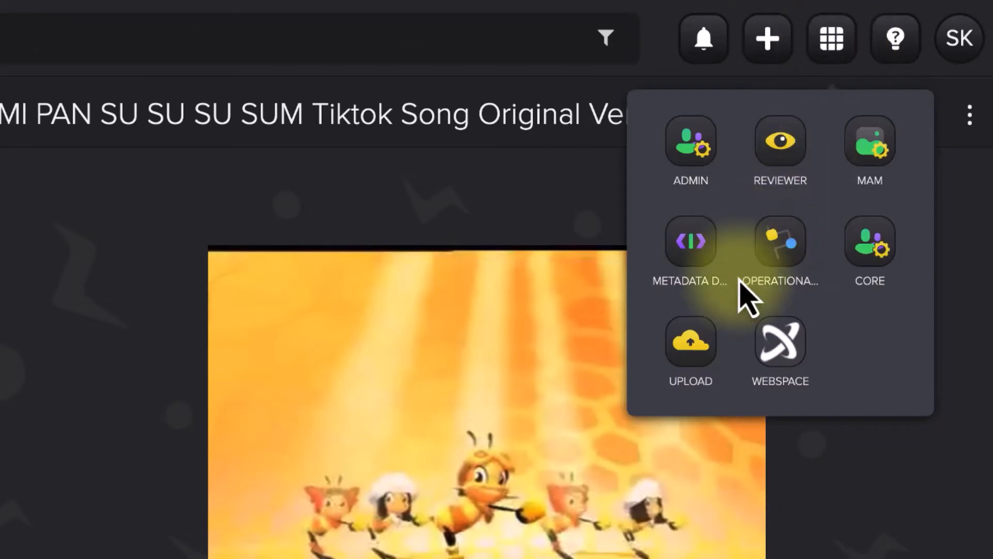
pyautogui.moveTo(693, 342)
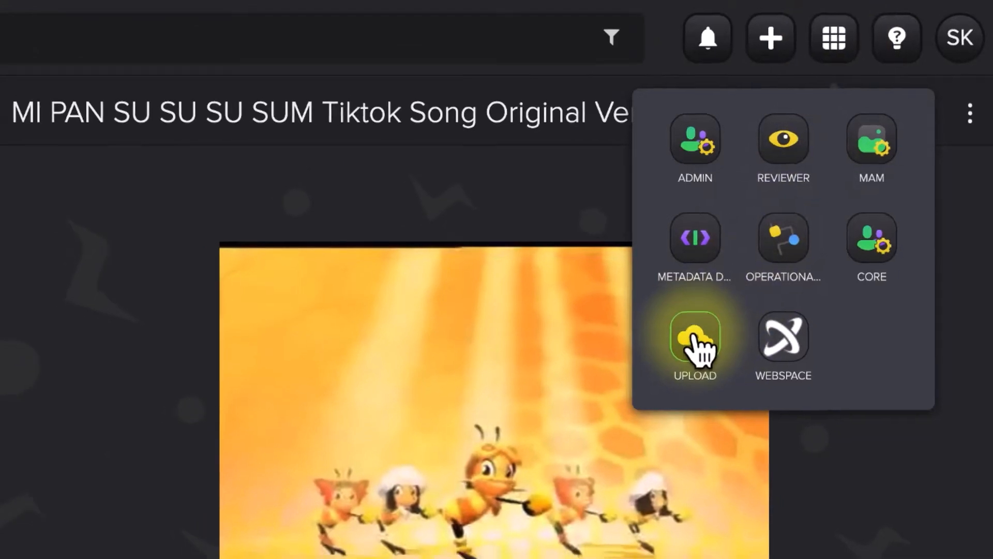
pyautogui.click(694, 333)
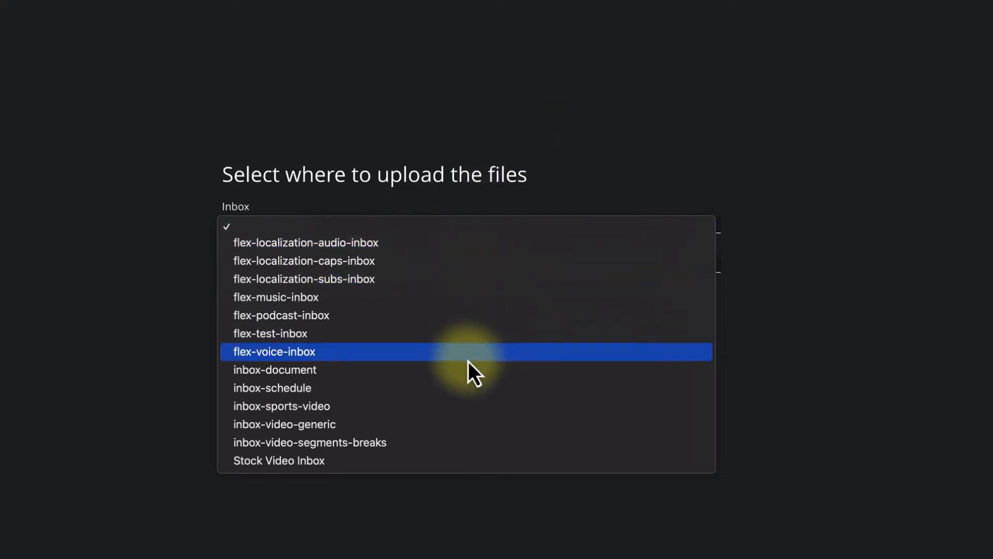
# - Upload the Miel Pops TikTok.mp4 file to the Stock Video Inbox
pyautogui.click(279, 460)
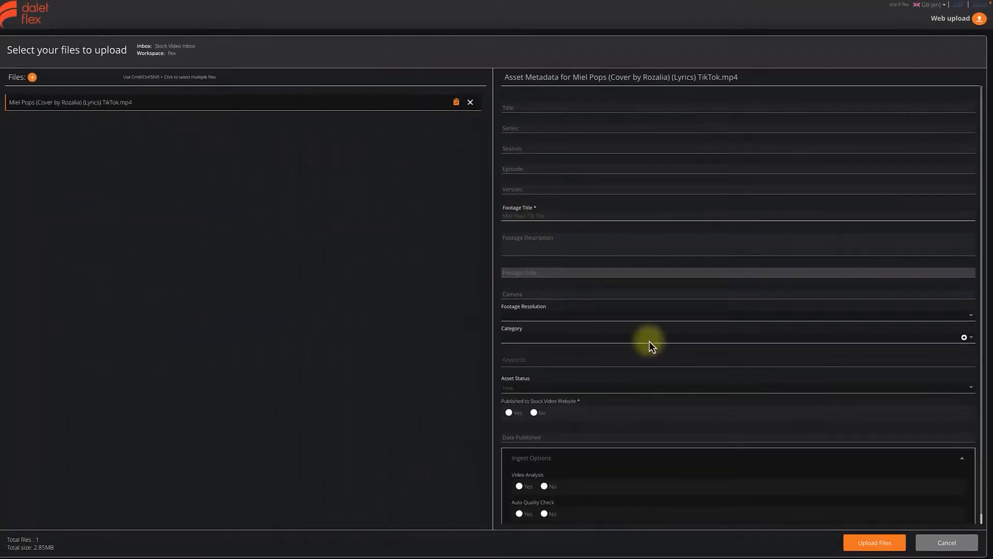
pyautogui.click(874, 542)
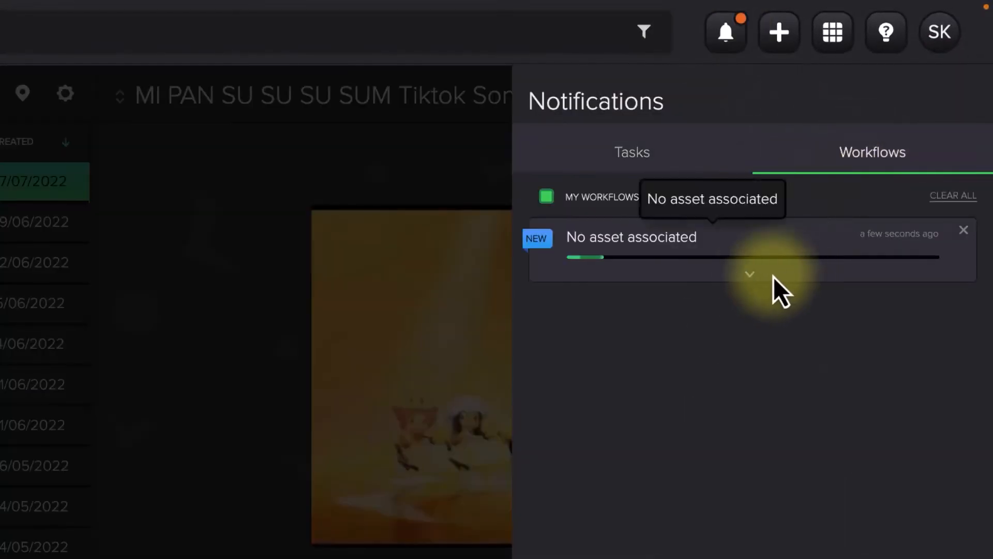
# - Expand the new workflow to show its stock-video import and proxy creation steps
pyautogui.click(749, 274)
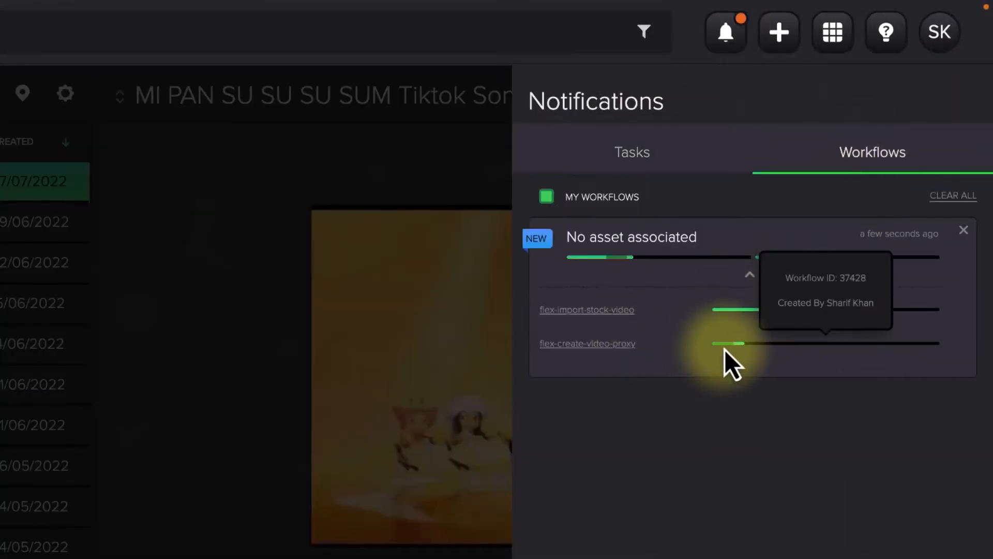
pyautogui.moveTo(741, 422)
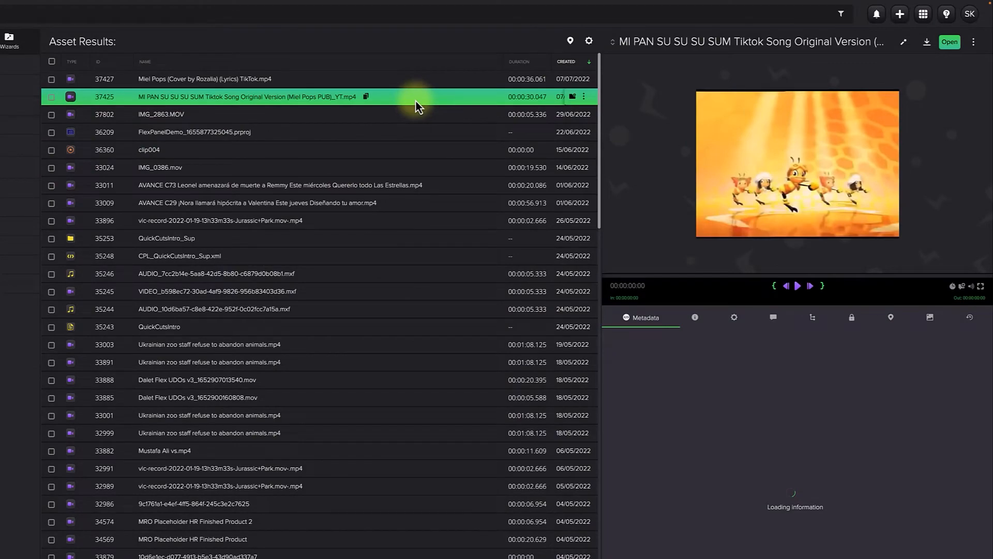
# - Select the MI PAN SU SU SU SUM clip and search all assets for 'Da'
pyautogui.click(640, 317)
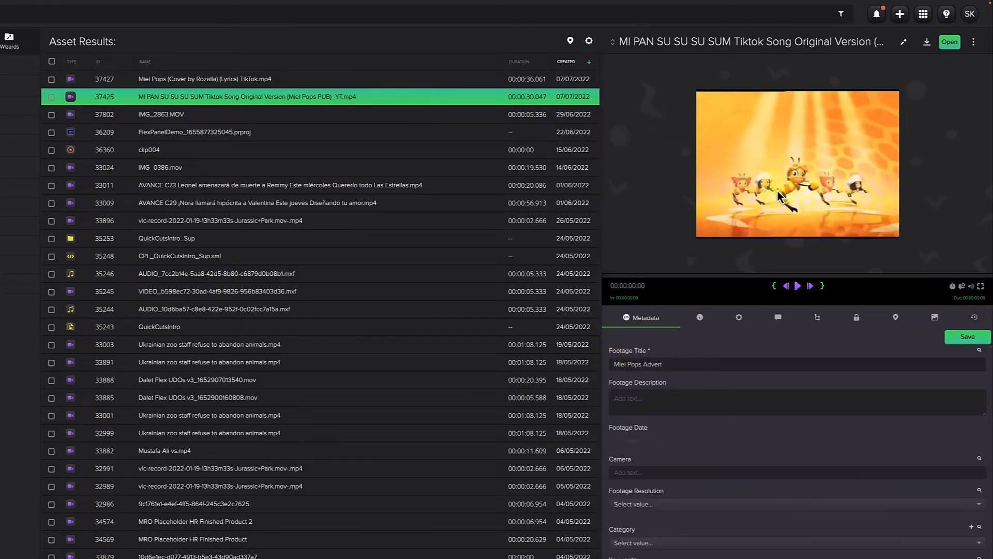
pyautogui.click(146, 61)
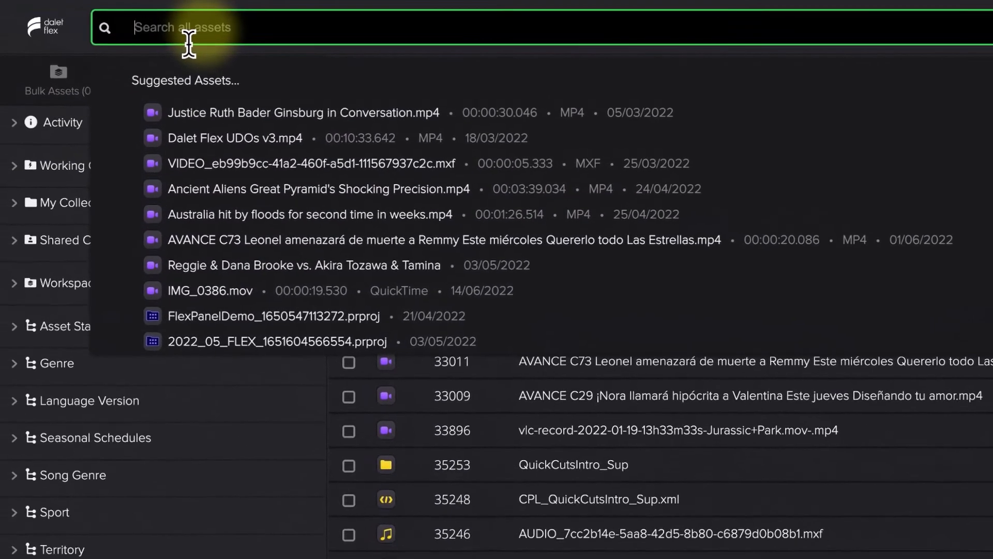
pyautogui.write('Dal')
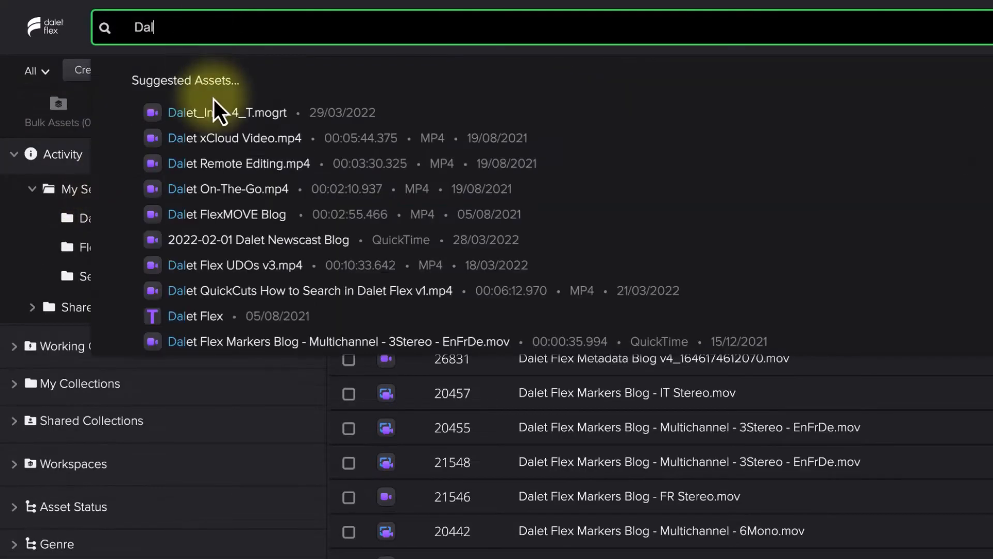
pyautogui.moveTo(219, 214)
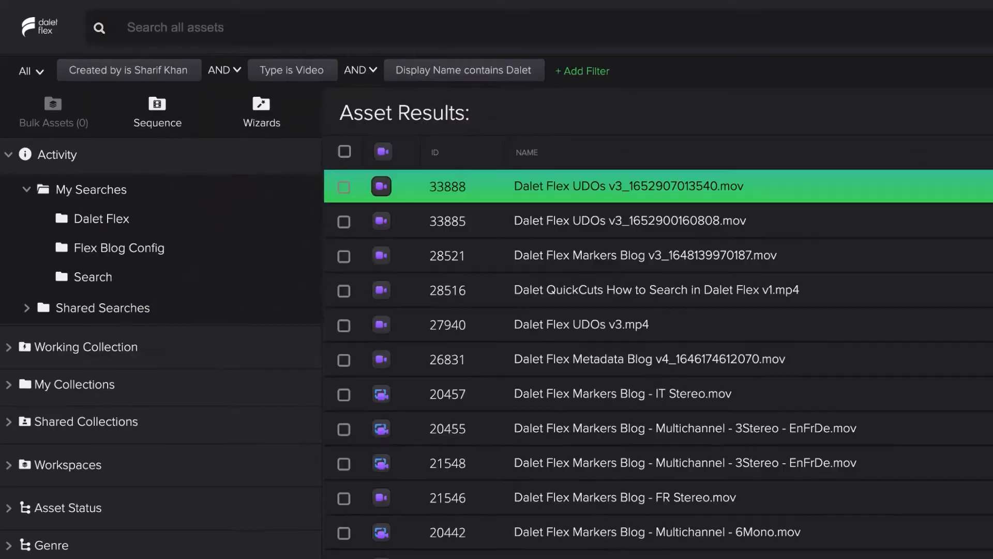
# - Turn on Content Recommendations in display settings and show the asset status filter values
pyautogui.click(968, 147)
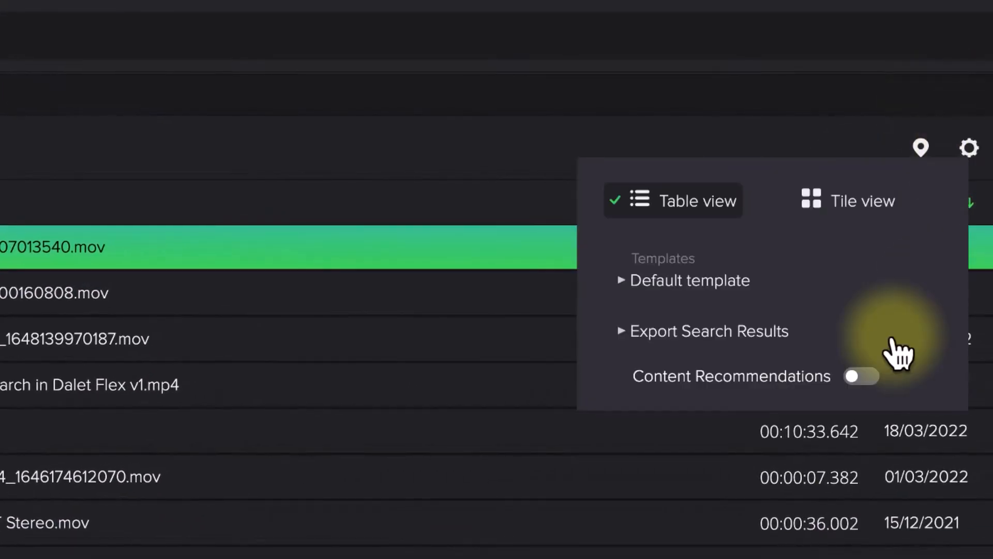
pyautogui.click(862, 375)
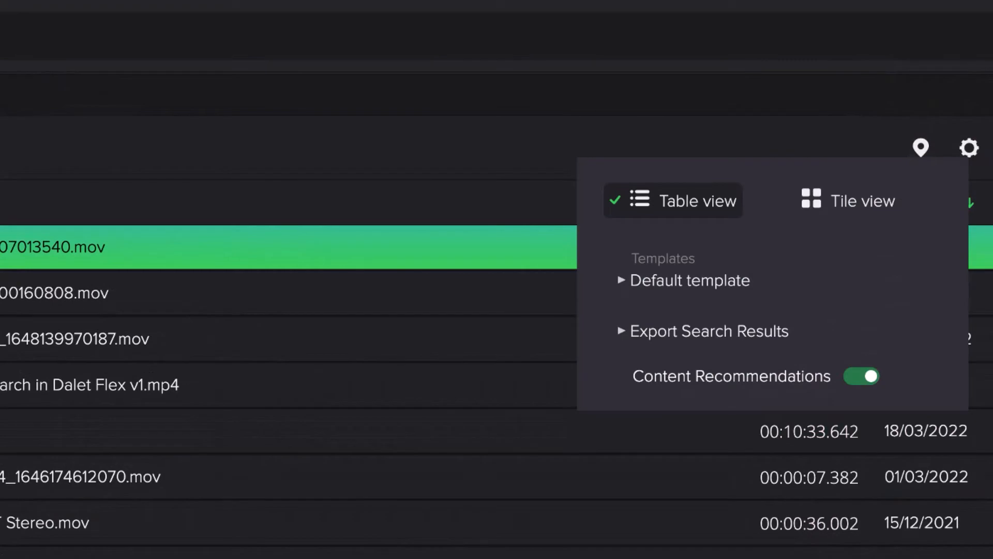
pyautogui.click(861, 376)
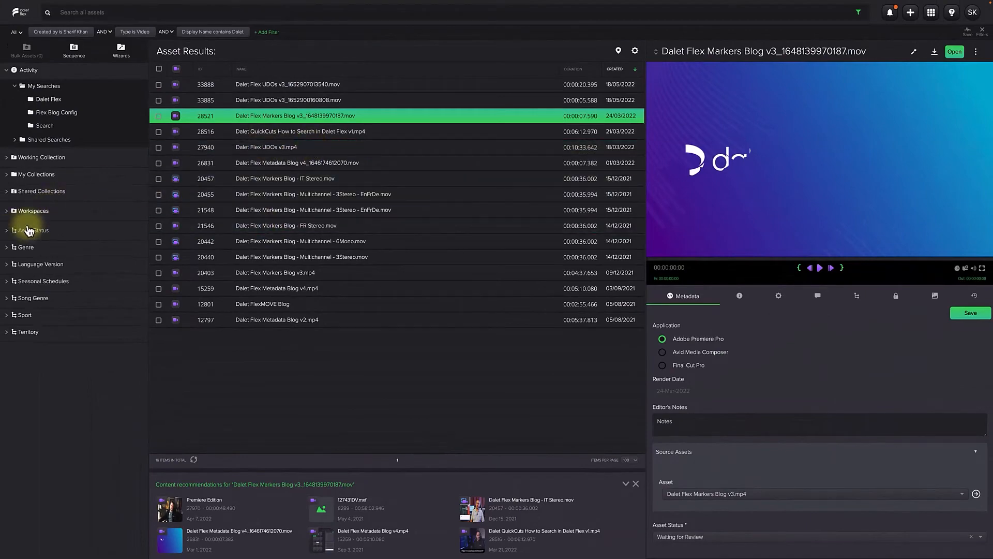
pyautogui.click(267, 31)
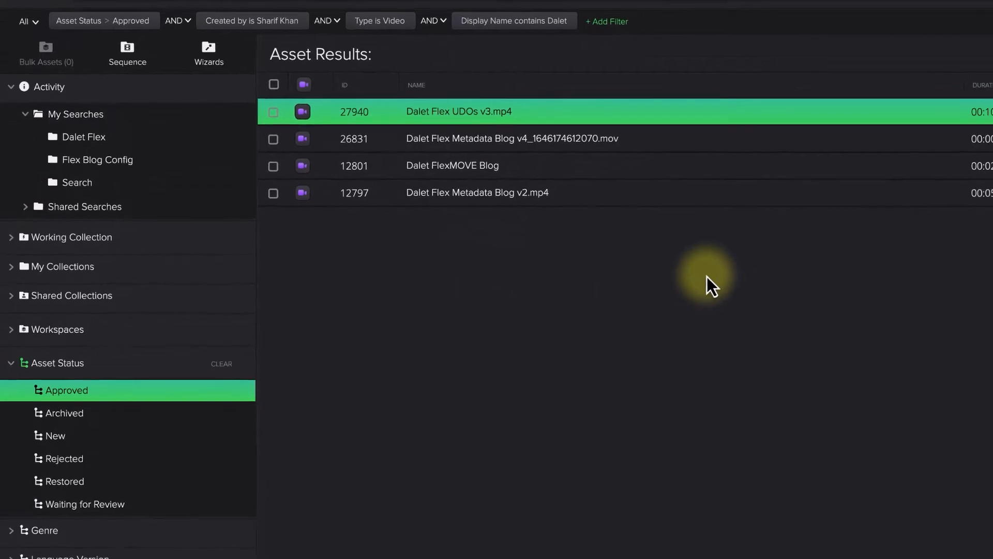
# - Open Dalet Flex UDOs v3.mp4, view its timeline comments and relationships, and play its video
pyautogui.doubleClick(459, 112)
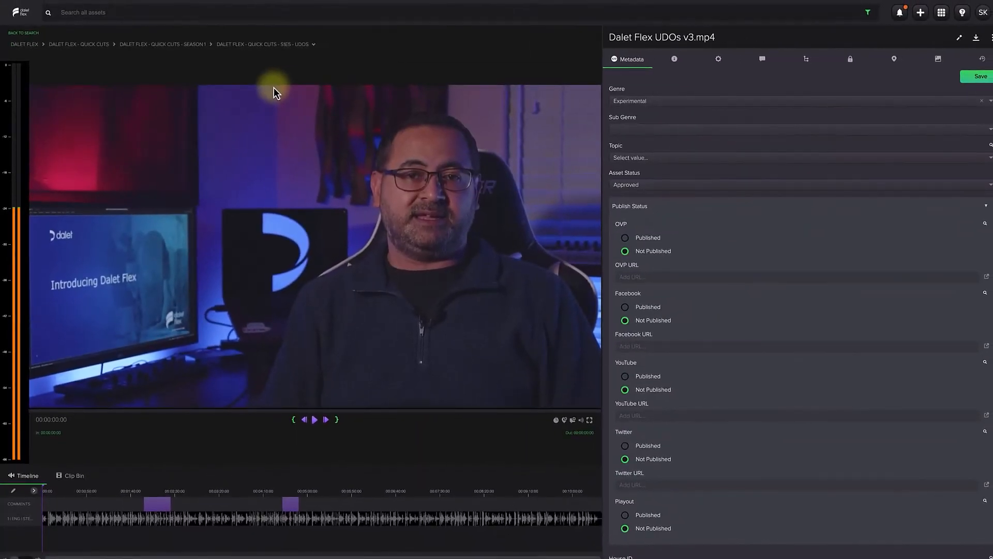
pyautogui.moveTo(689, 120)
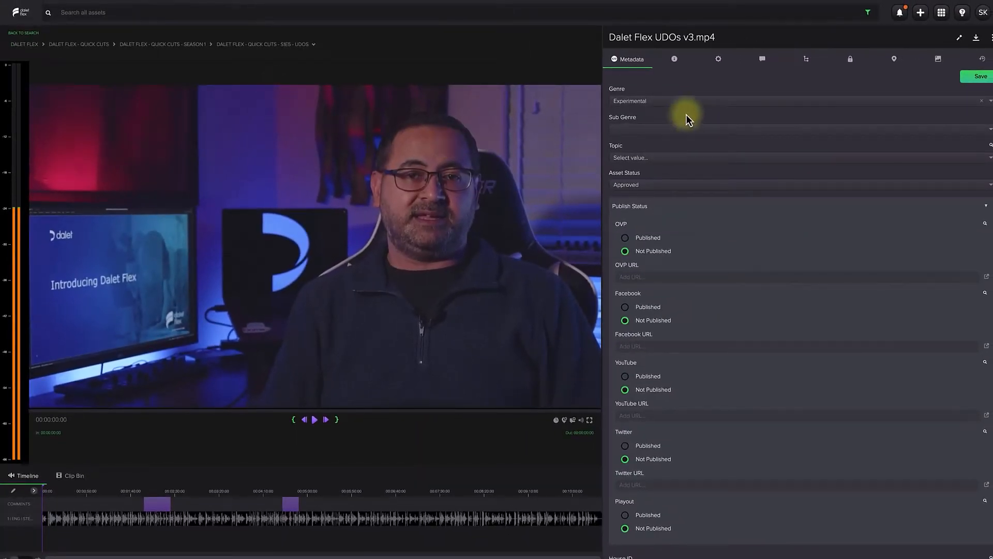
pyautogui.click(762, 58)
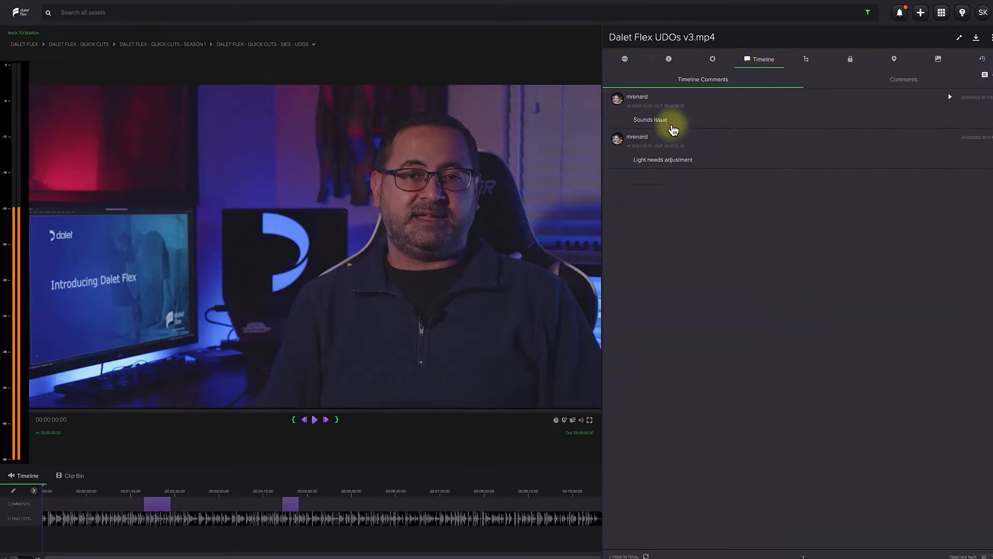
pyautogui.click(807, 59)
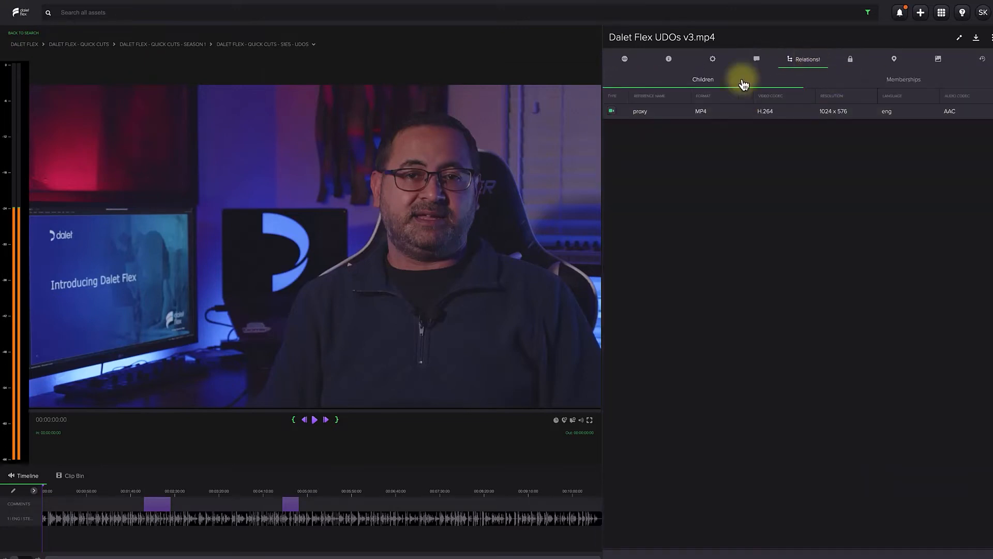
pyautogui.moveTo(363, 480)
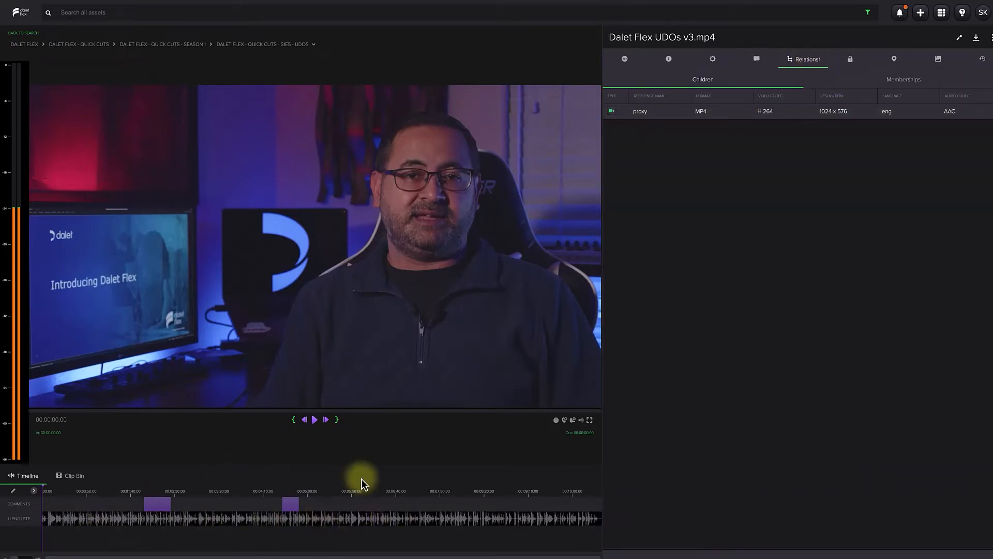
pyautogui.moveTo(143, 428)
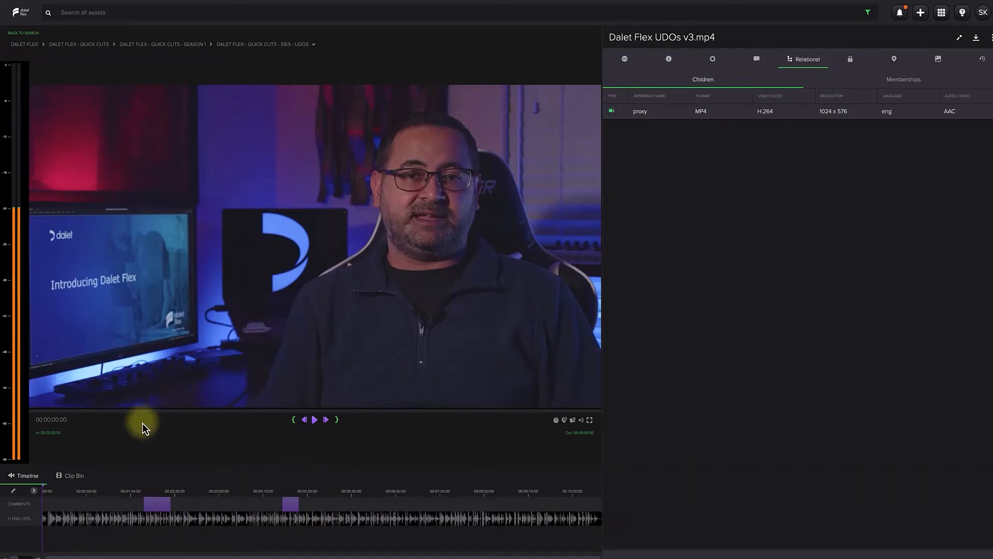
pyautogui.click(314, 420)
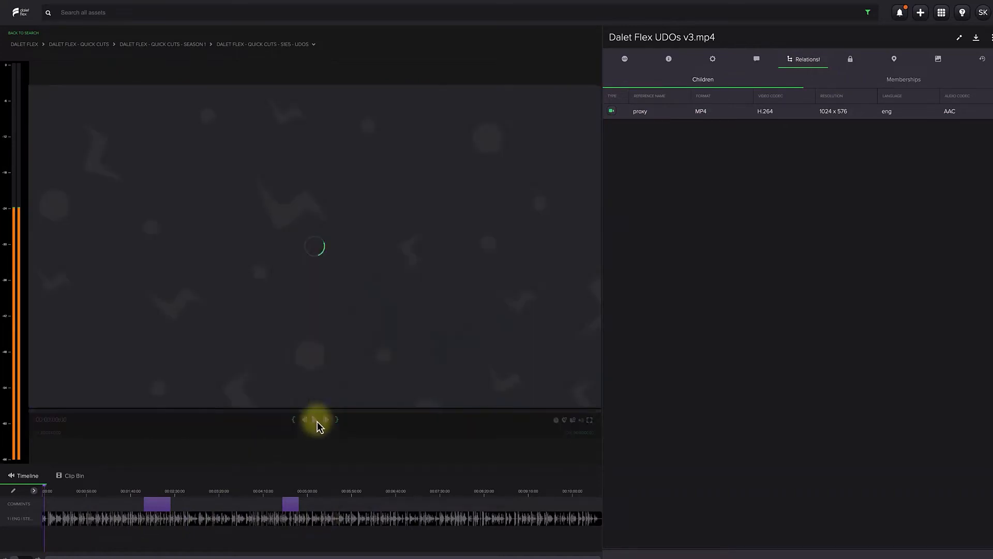
pyautogui.click(315, 420)
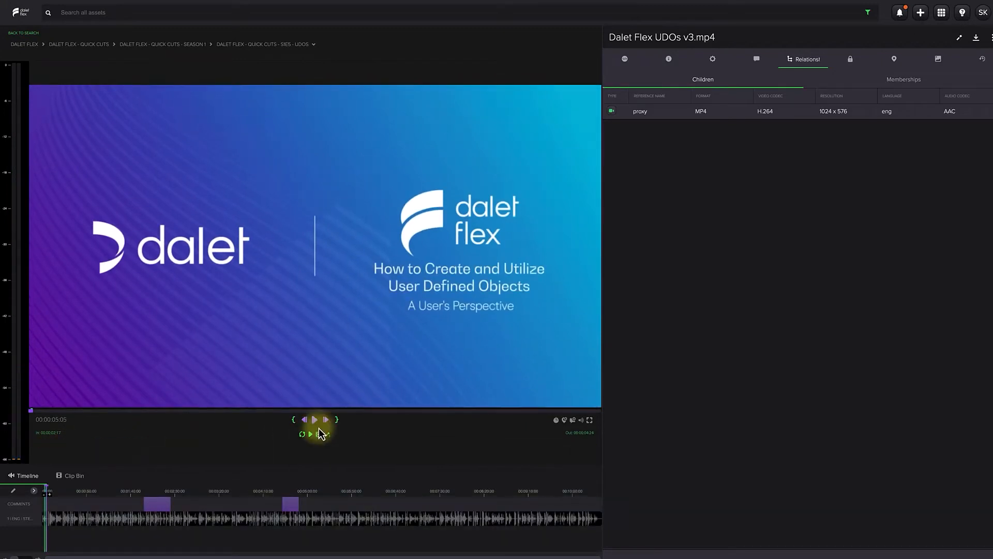
pyautogui.click(628, 59)
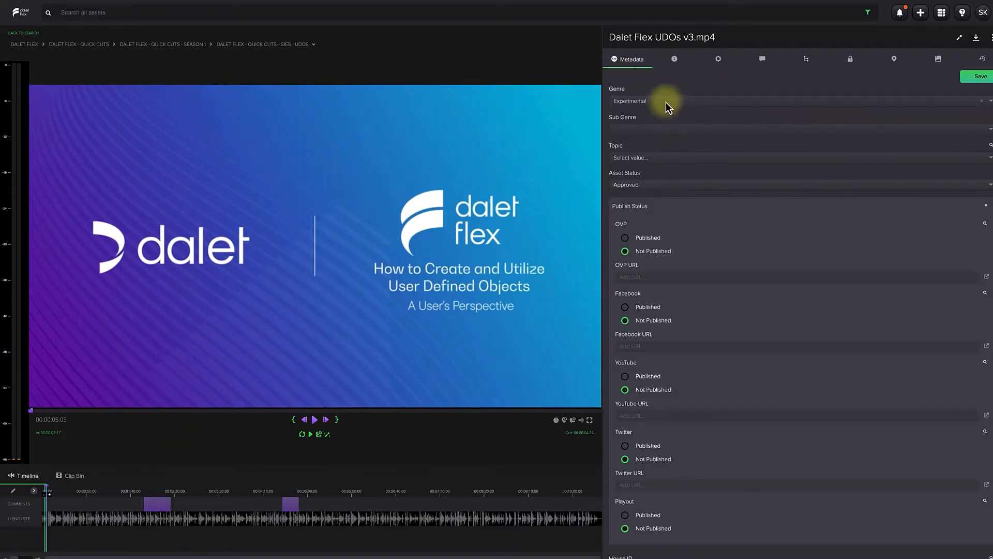
pyautogui.click(675, 59)
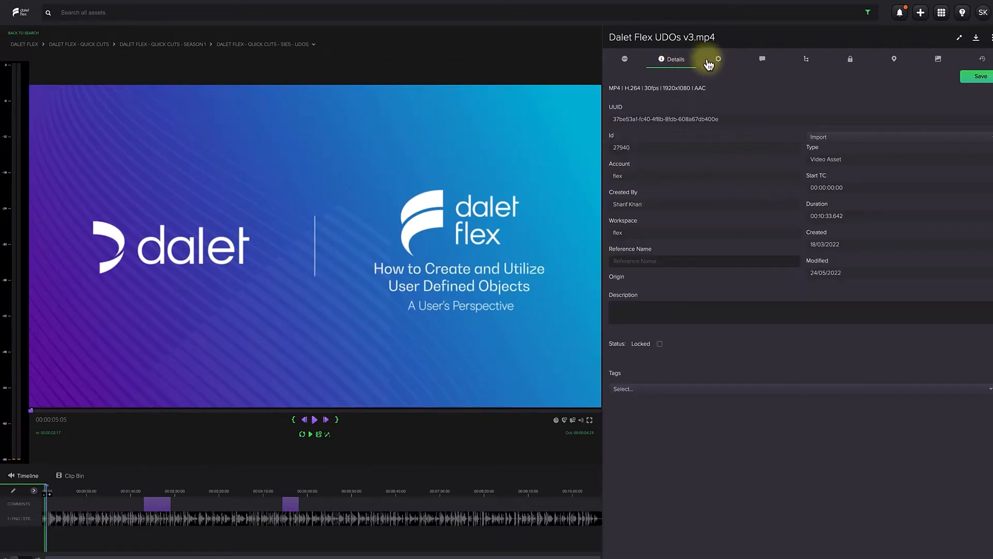
pyautogui.click(806, 59)
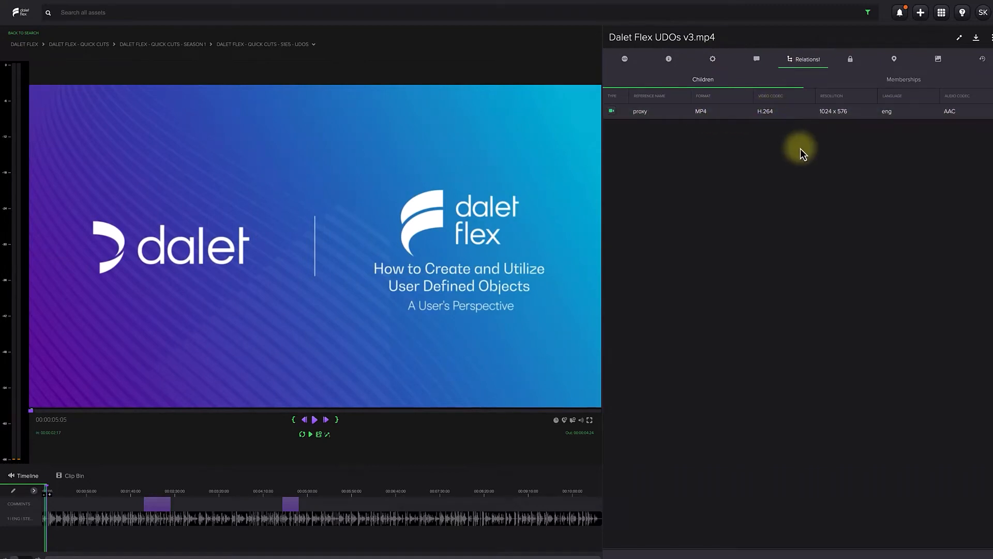
pyautogui.moveTo(74, 476)
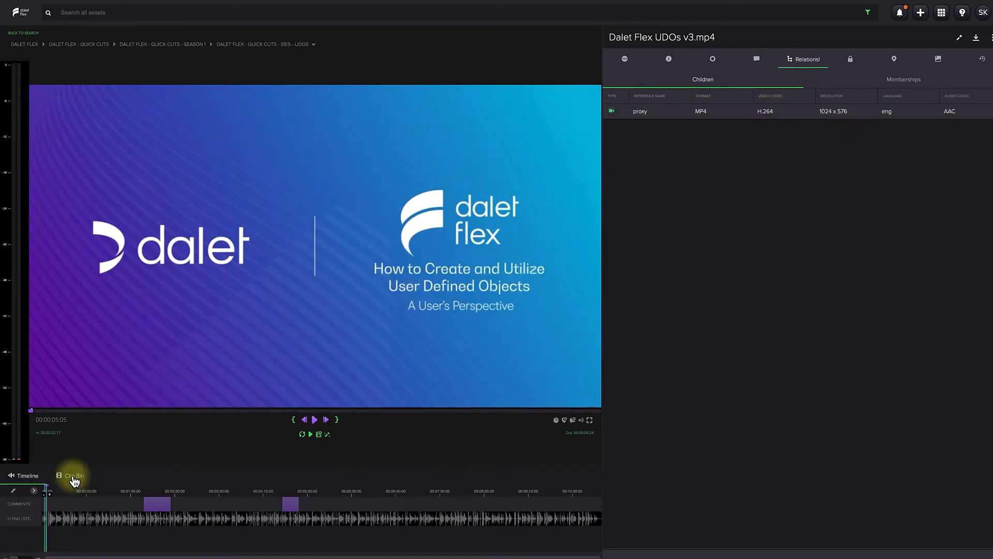
pyautogui.moveTo(758, 211)
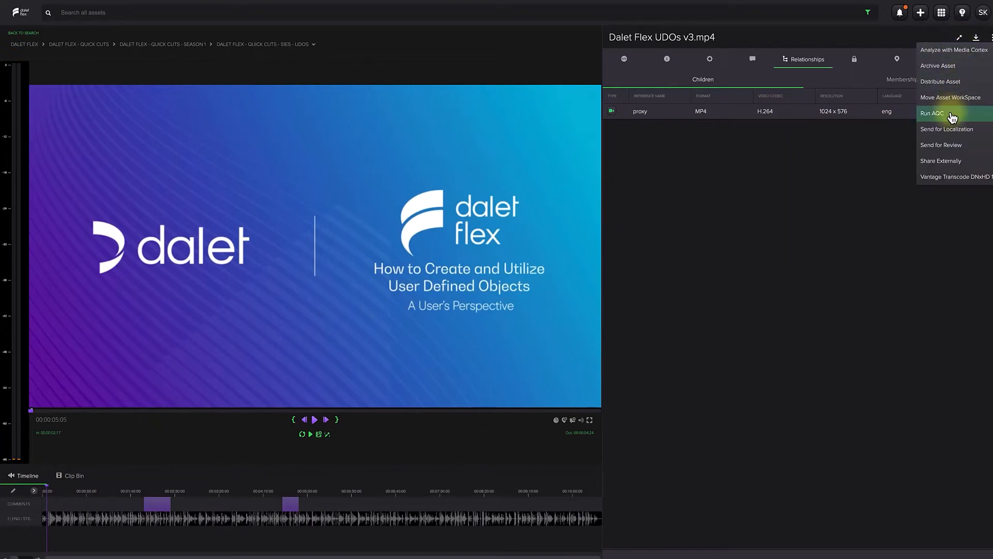
pyautogui.moveTo(943, 69)
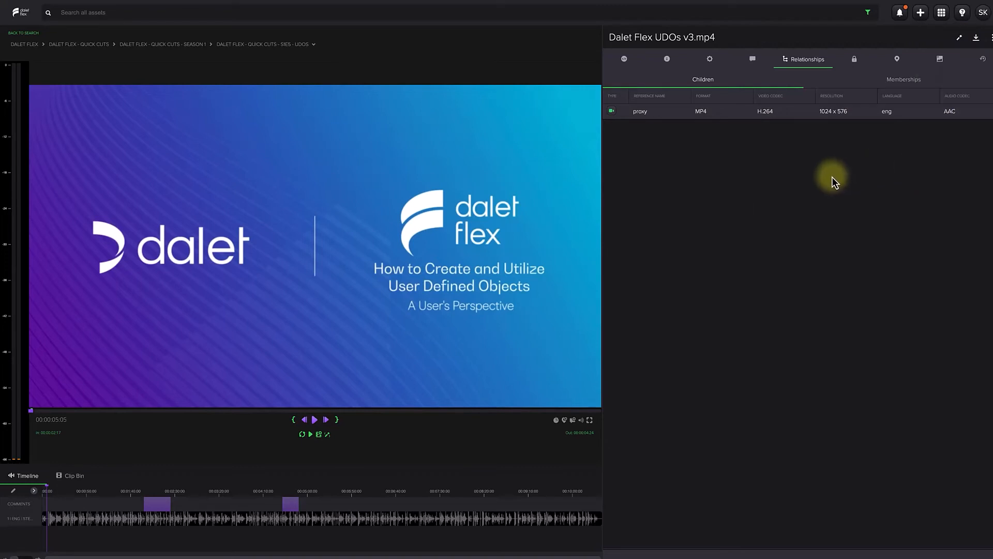
# - Show the History tab for Dalet Flex UDOs v3.mp4
pyautogui.click(974, 59)
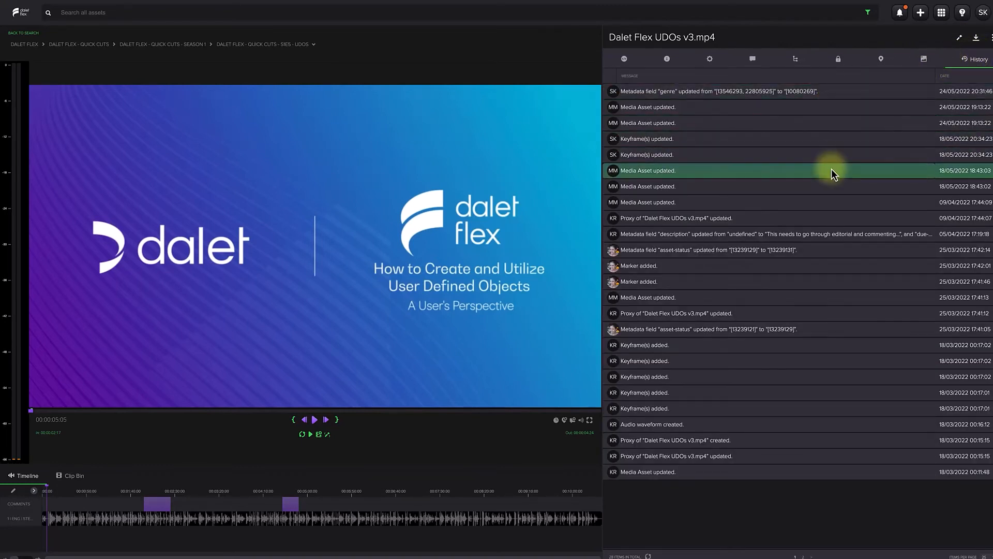
pyautogui.moveTo(841, 274)
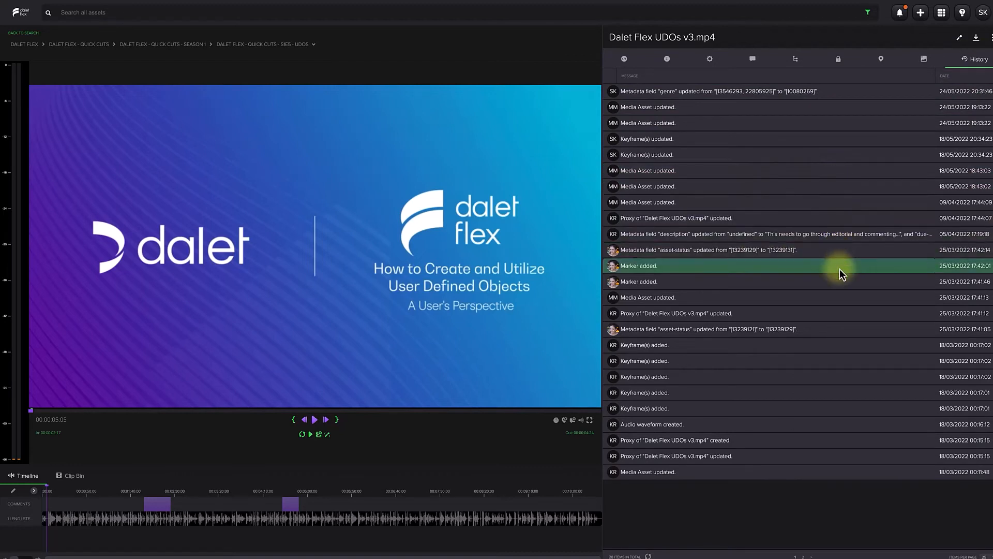
pyautogui.moveTo(812, 440)
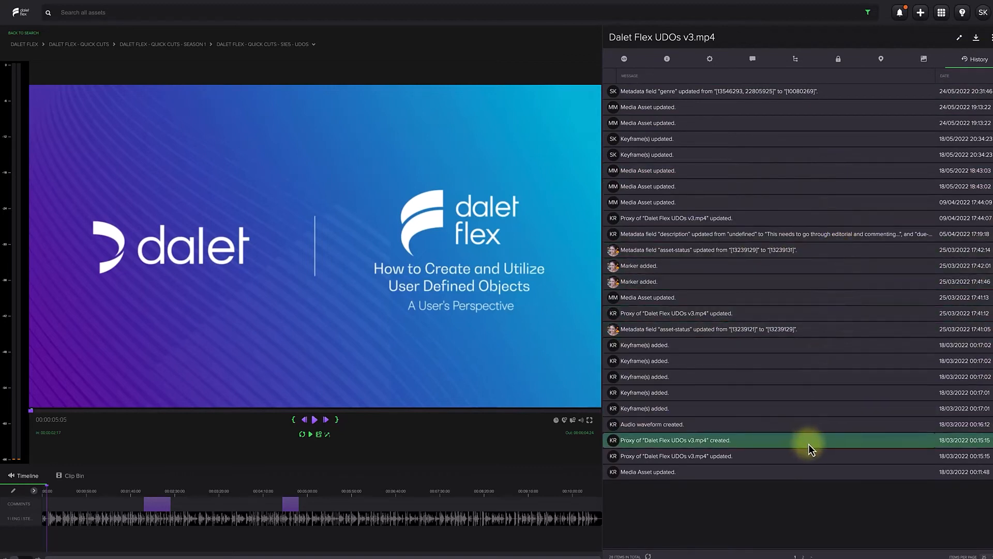
pyautogui.moveTo(837, 503)
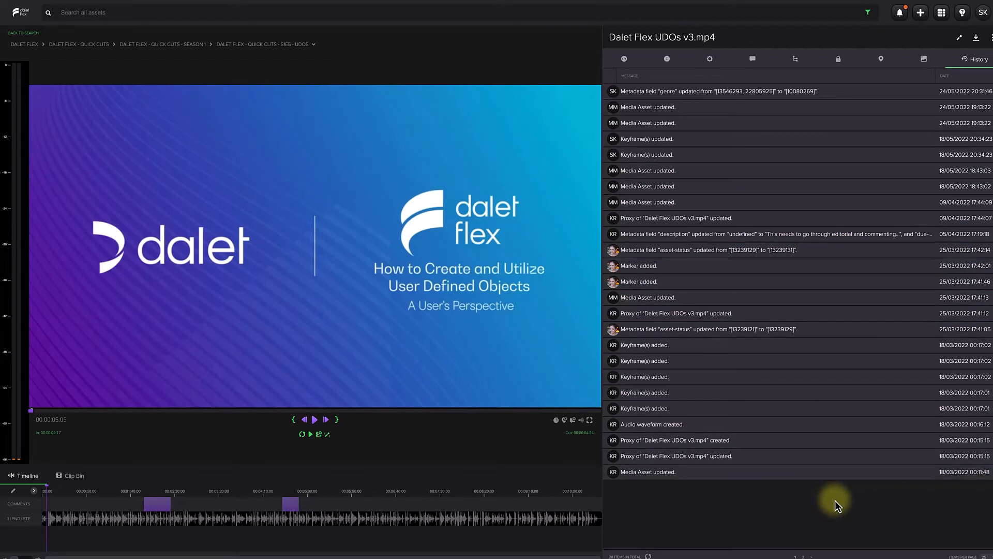